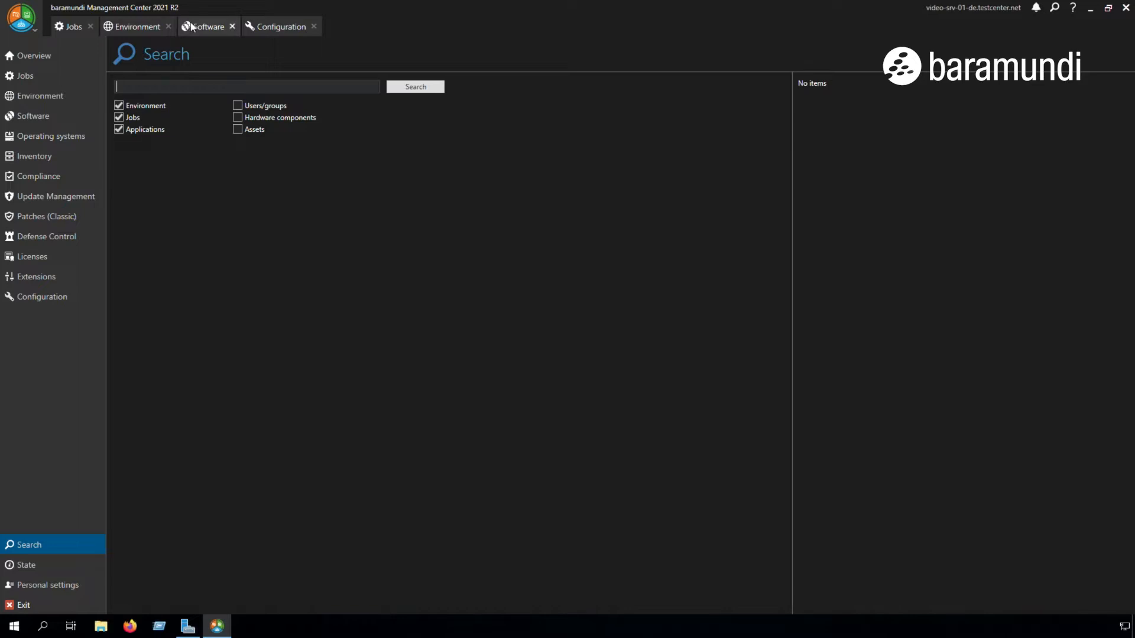
In the Software catalogue, expand baraDIP to show its versions, including 2021 R2
left_click(206, 26)
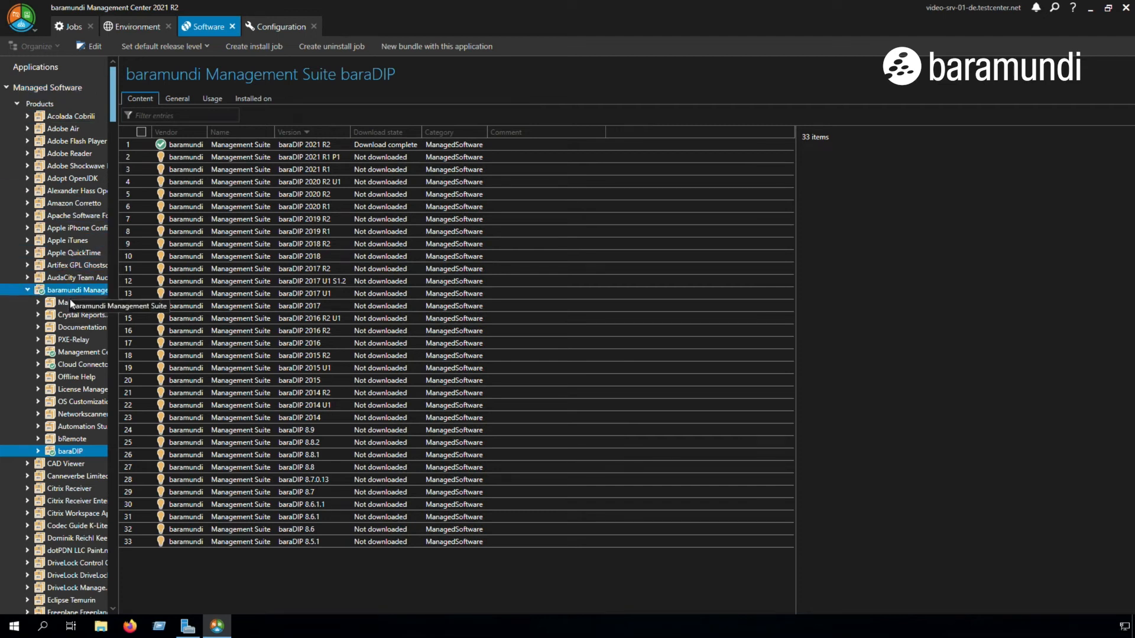
left_click(37, 450)
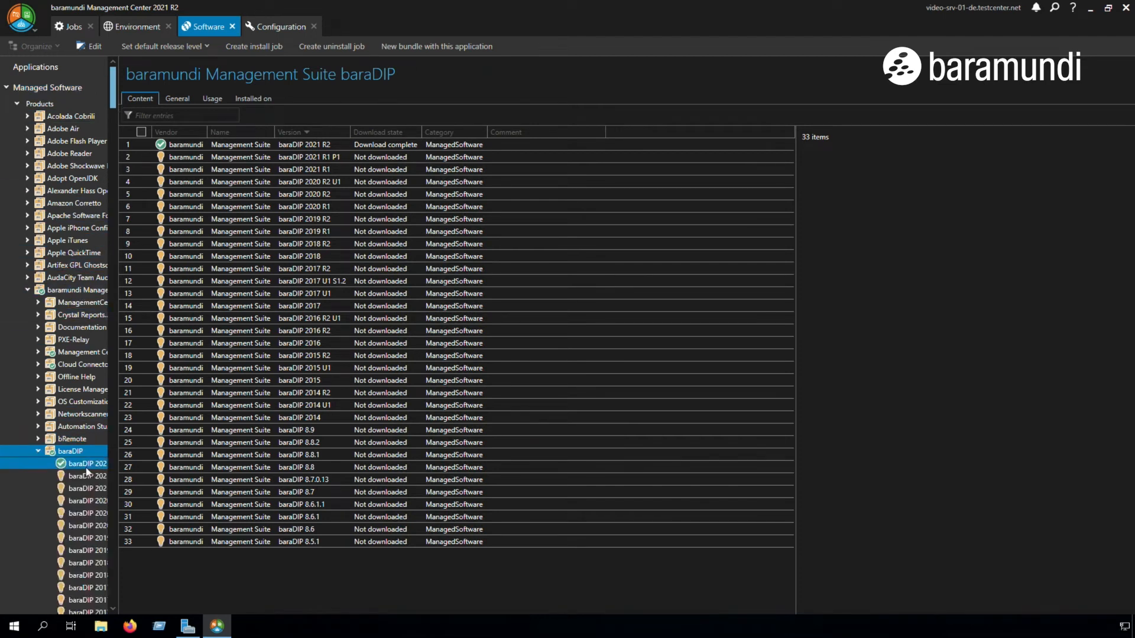
mouse_move(87, 470)
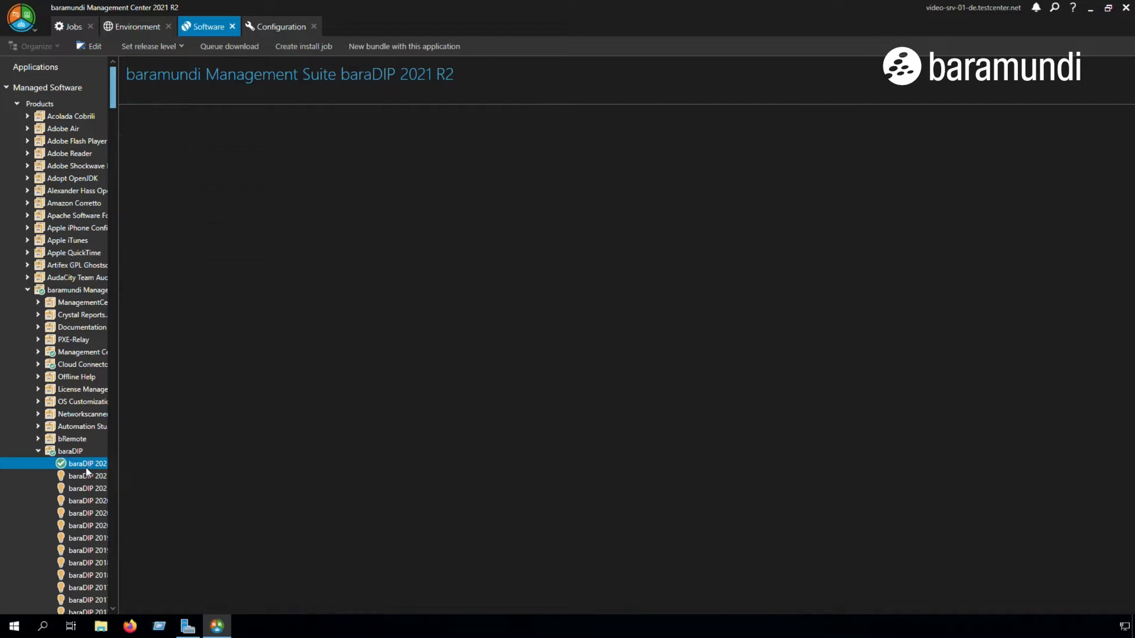
Review the baraDIP product line's configurable parameters, such as web server port 10083, in Properties
right_click(86, 464)
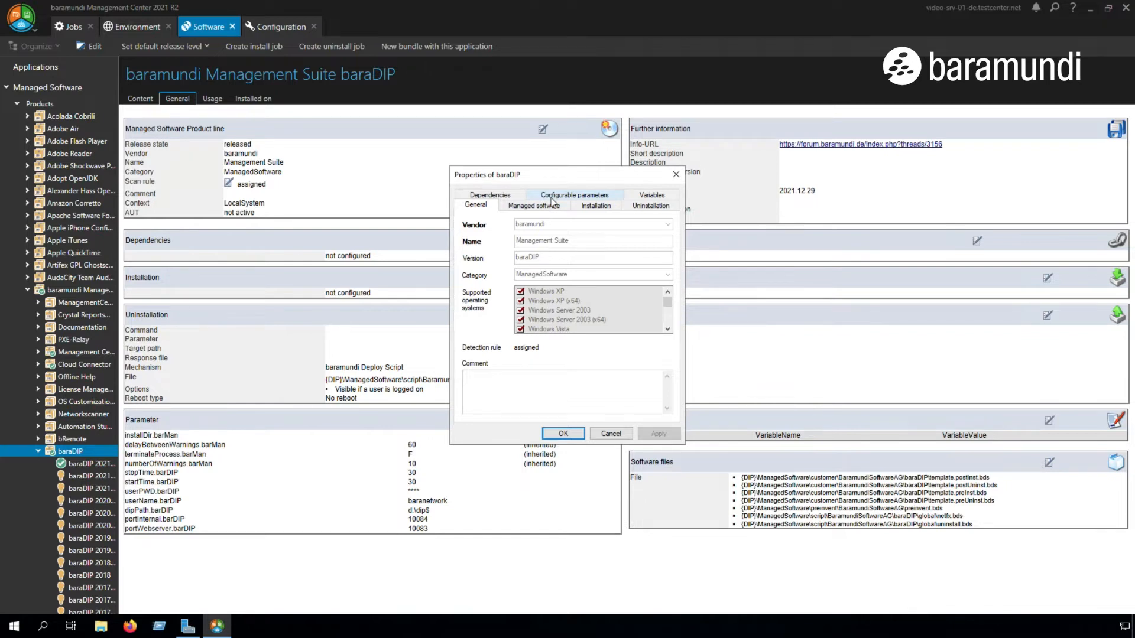
left_click(574, 205)
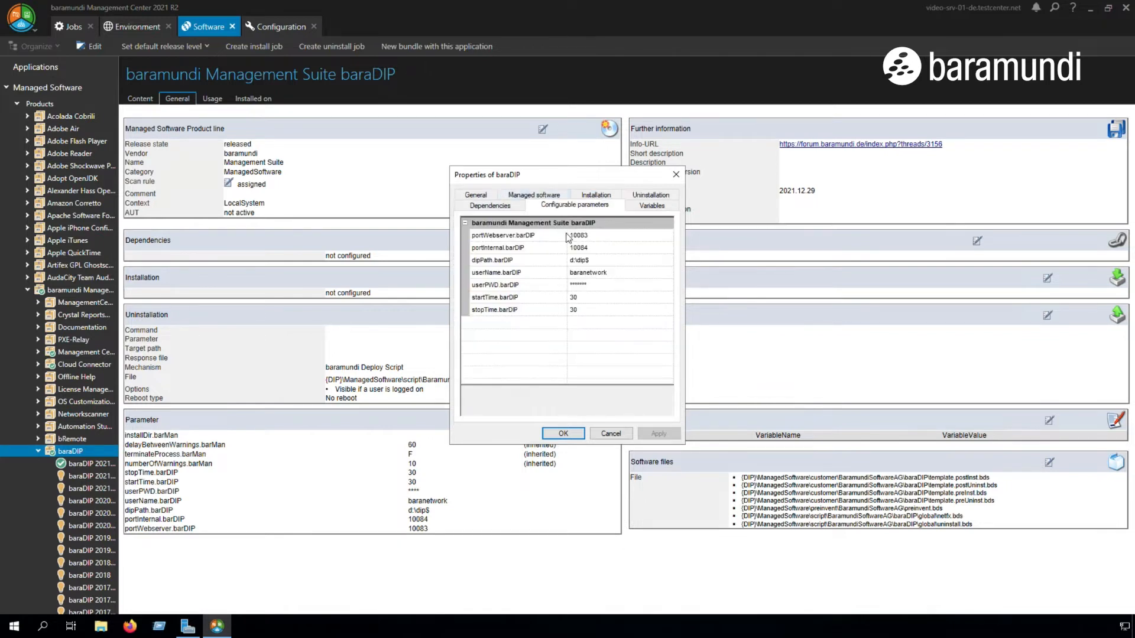
mouse_move(606, 271)
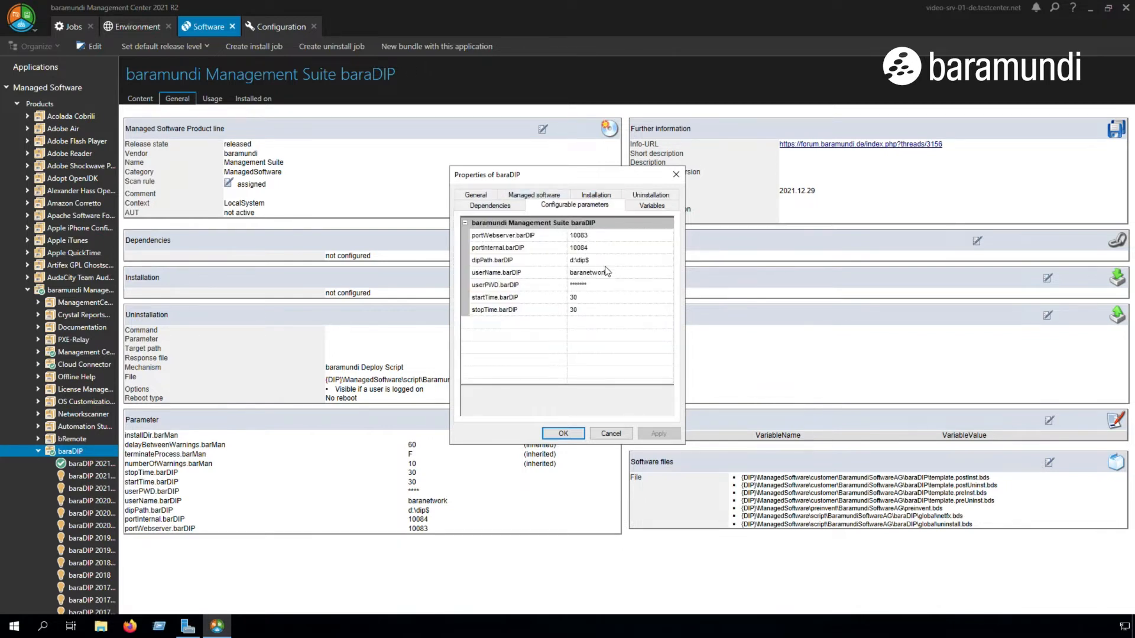
mouse_move(599, 290)
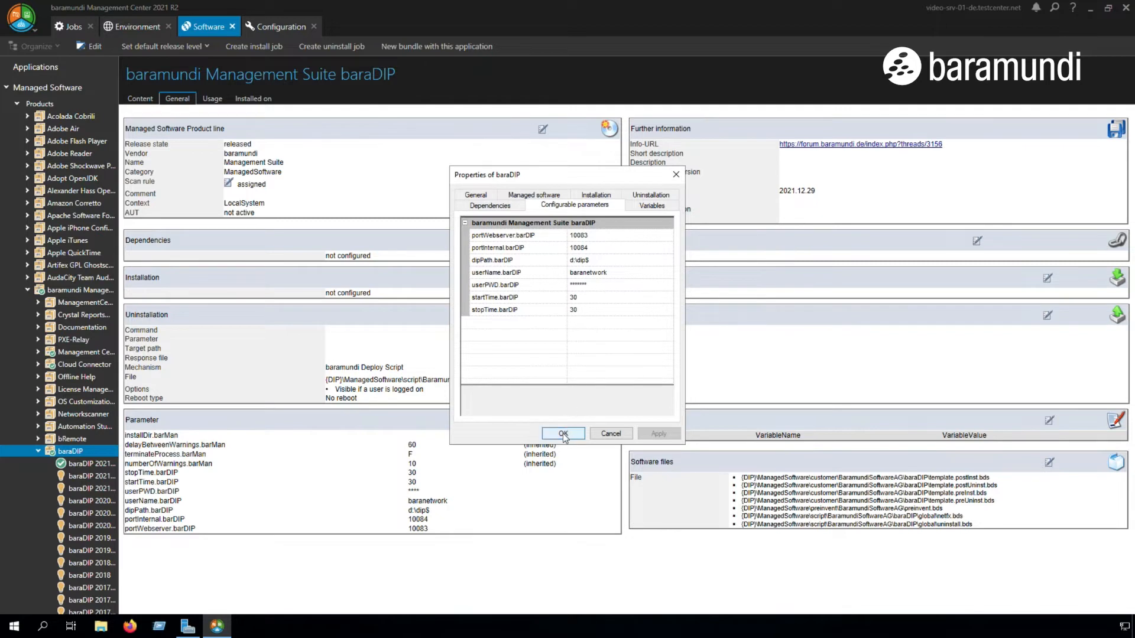
left_click(563, 433)
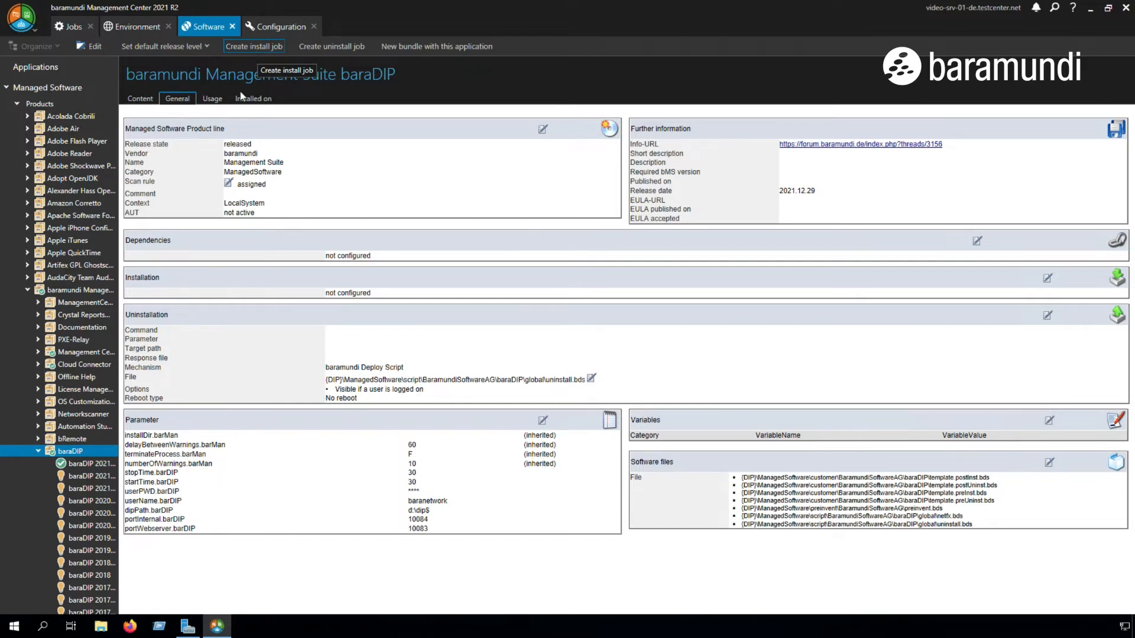
Create a baraDIP install job with the wizard and assign it to targets
left_click(254, 46)
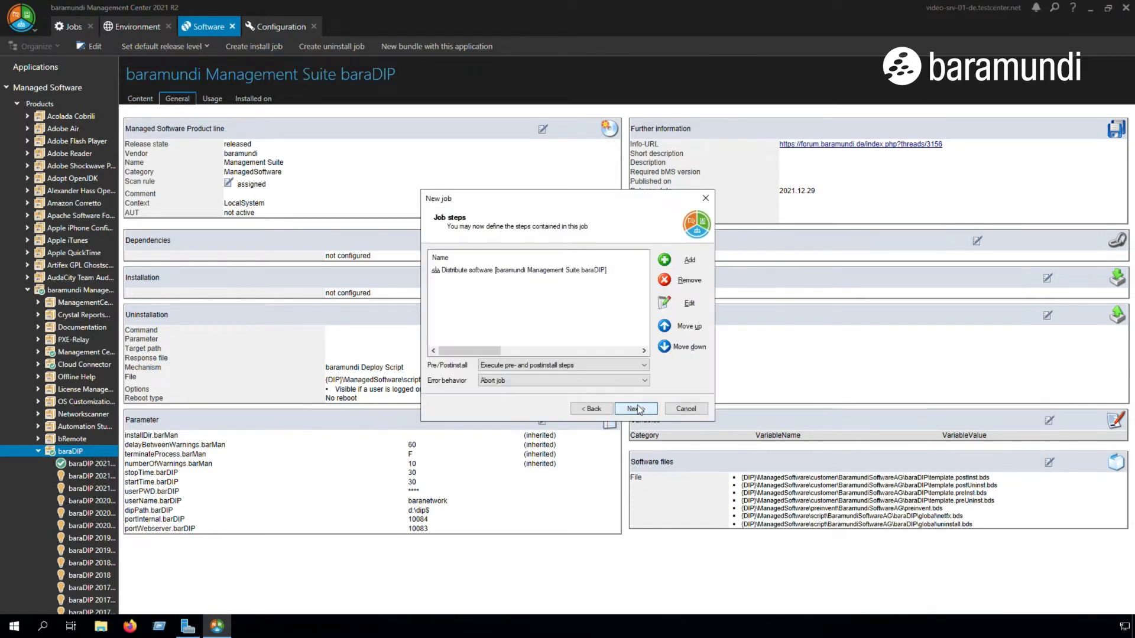
left_click(631, 409)
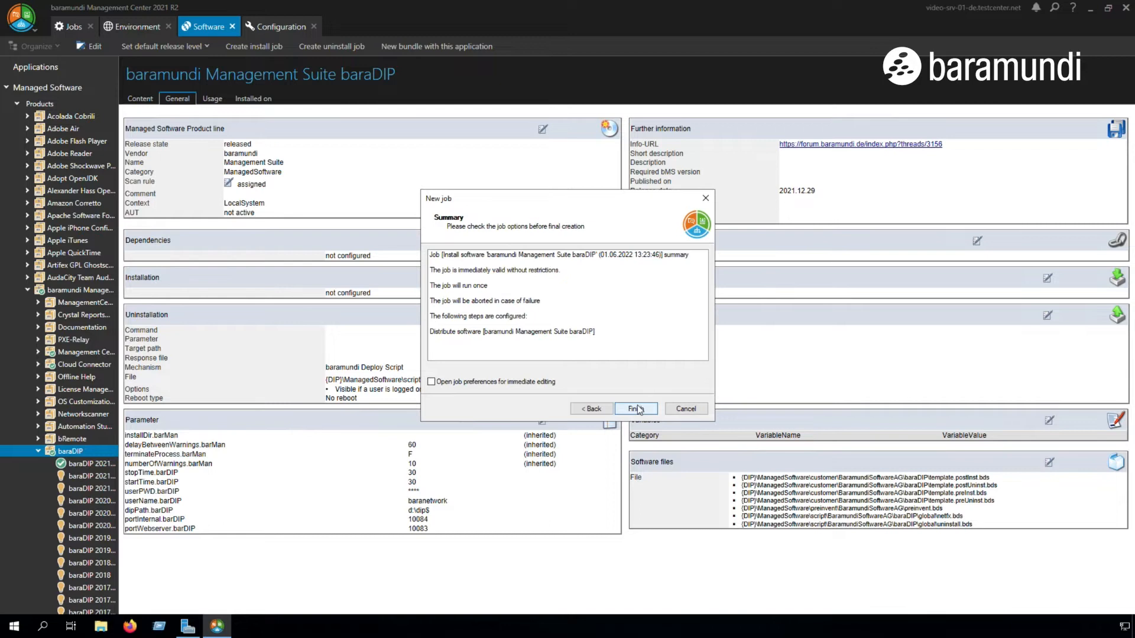
left_click(634, 409)
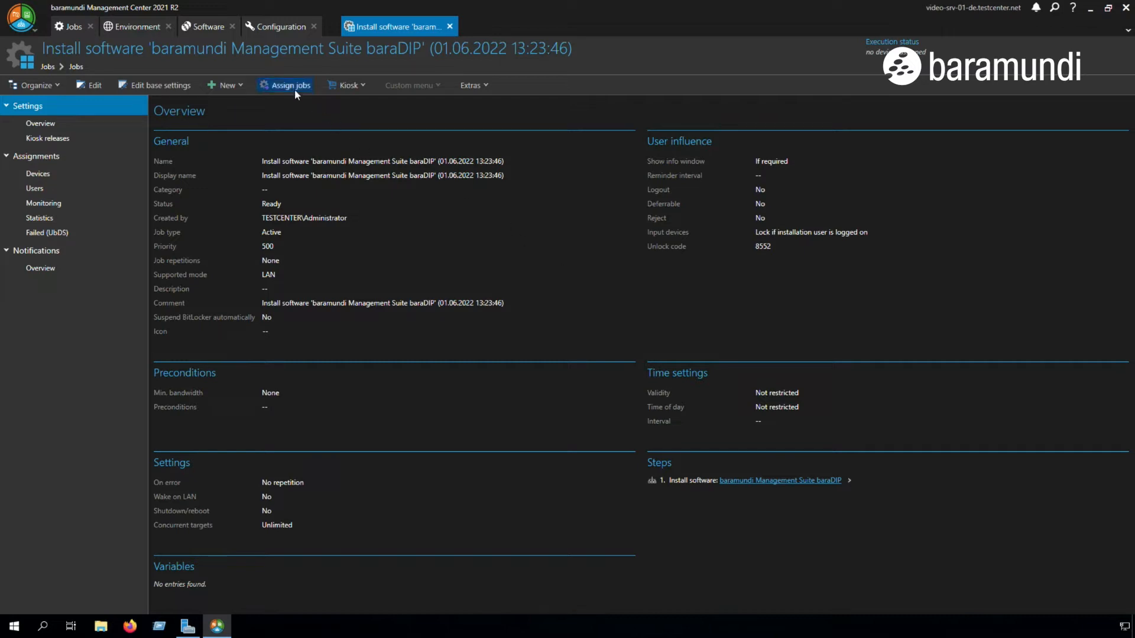
left_click(285, 85)
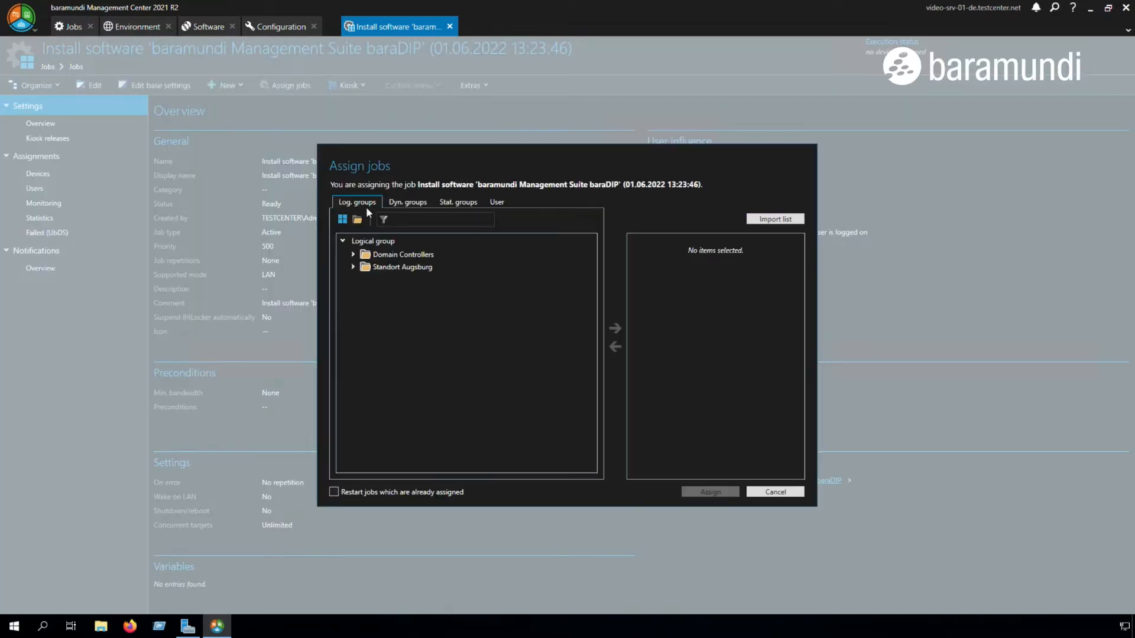
left_click(774, 491)
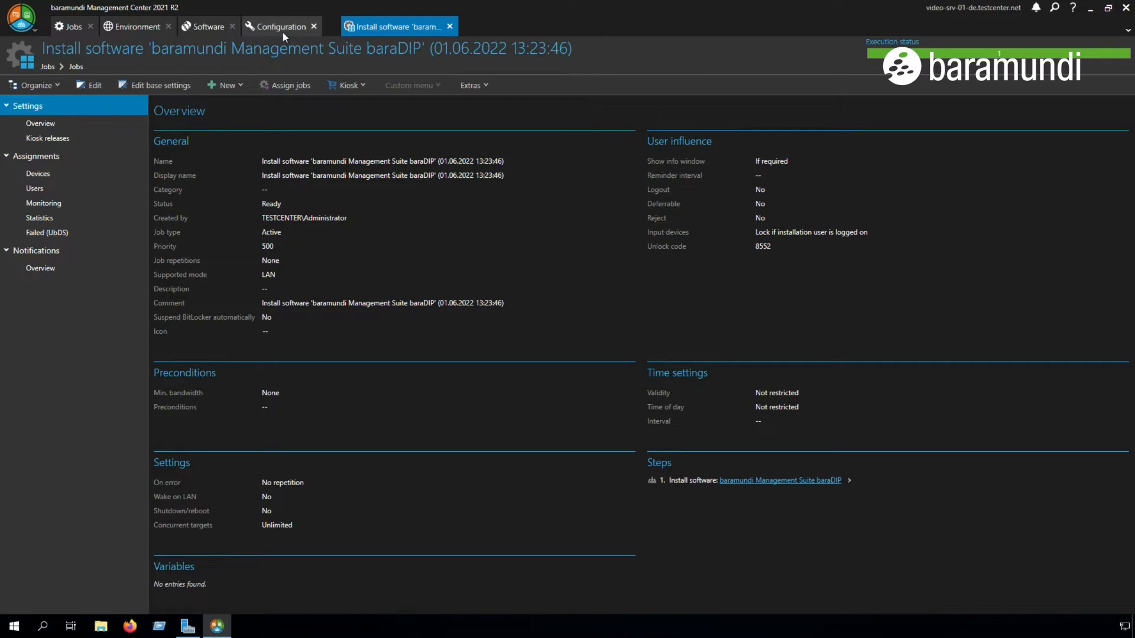
Add DIP server video-srv-01-de.testcenter.net, authenticated via testcenter.net, with No synchronization mode
left_click(281, 26)
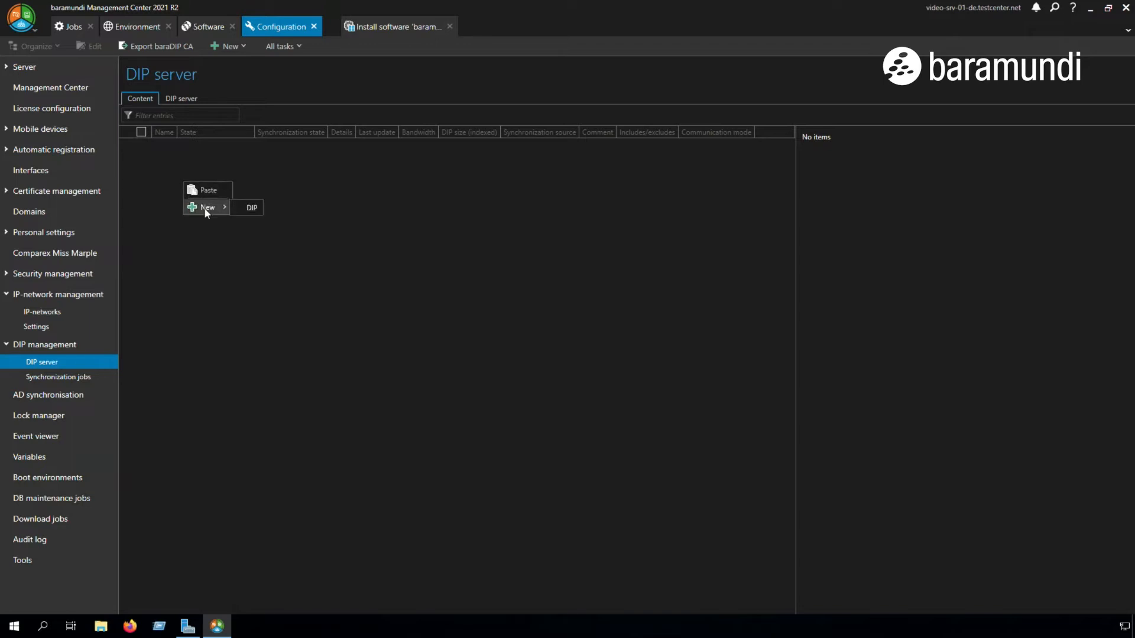
left_click(251, 208)
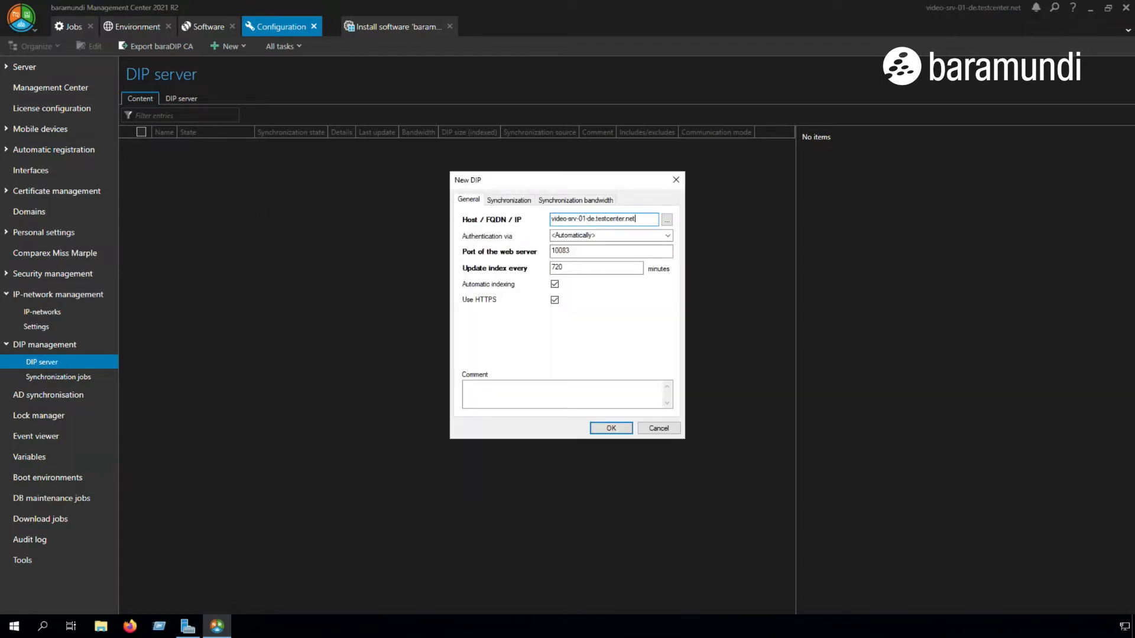
left_click(667, 235)
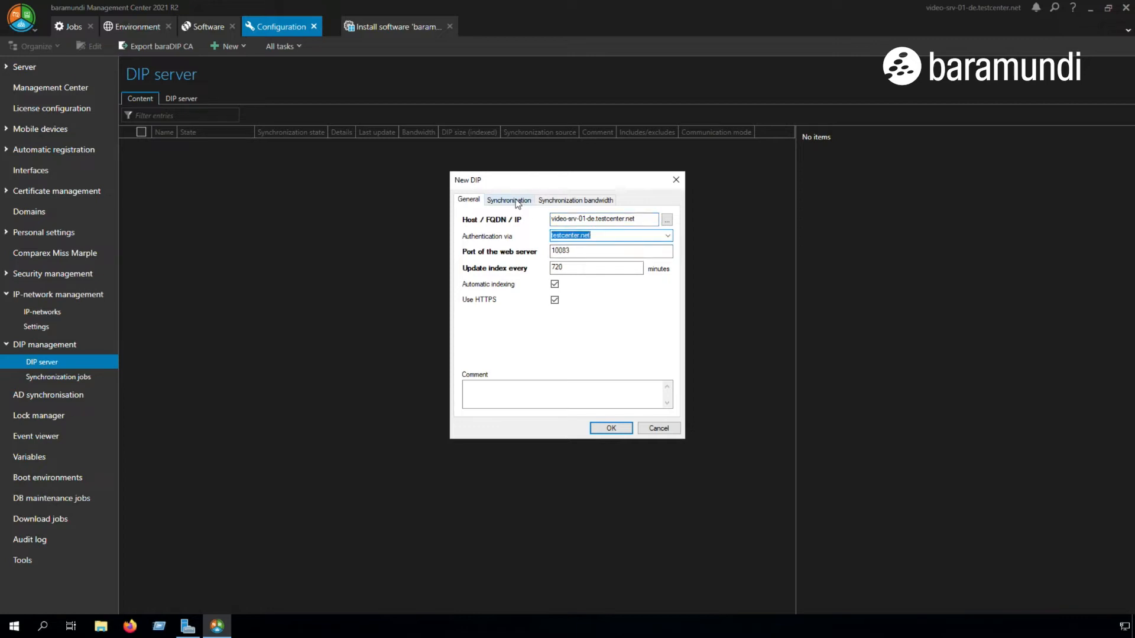
left_click(508, 199)
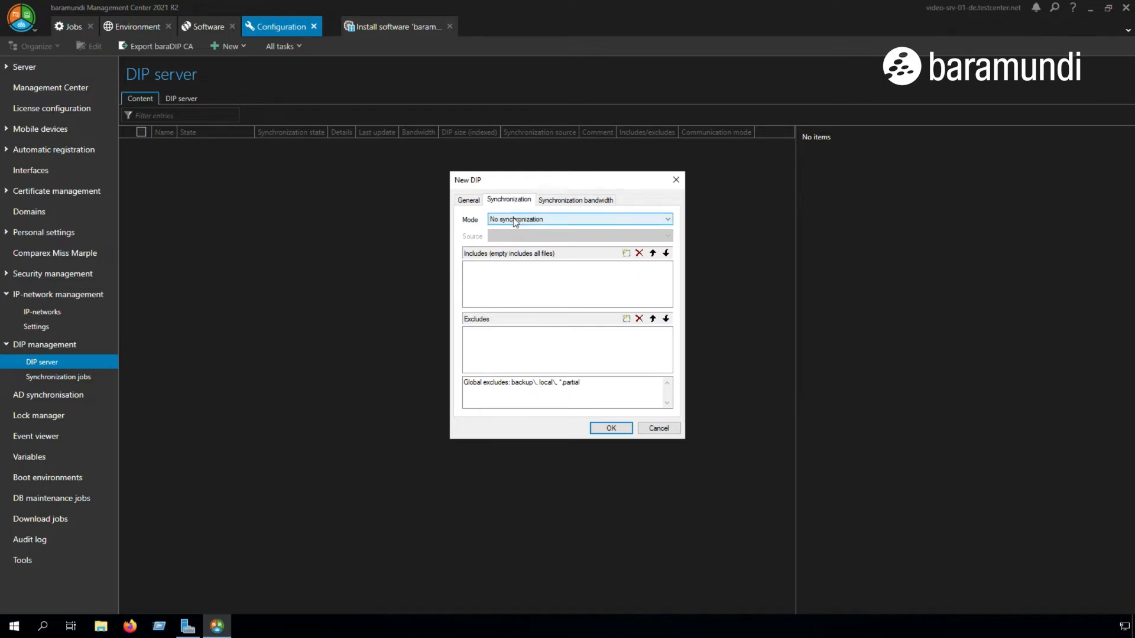
left_click(579, 220)
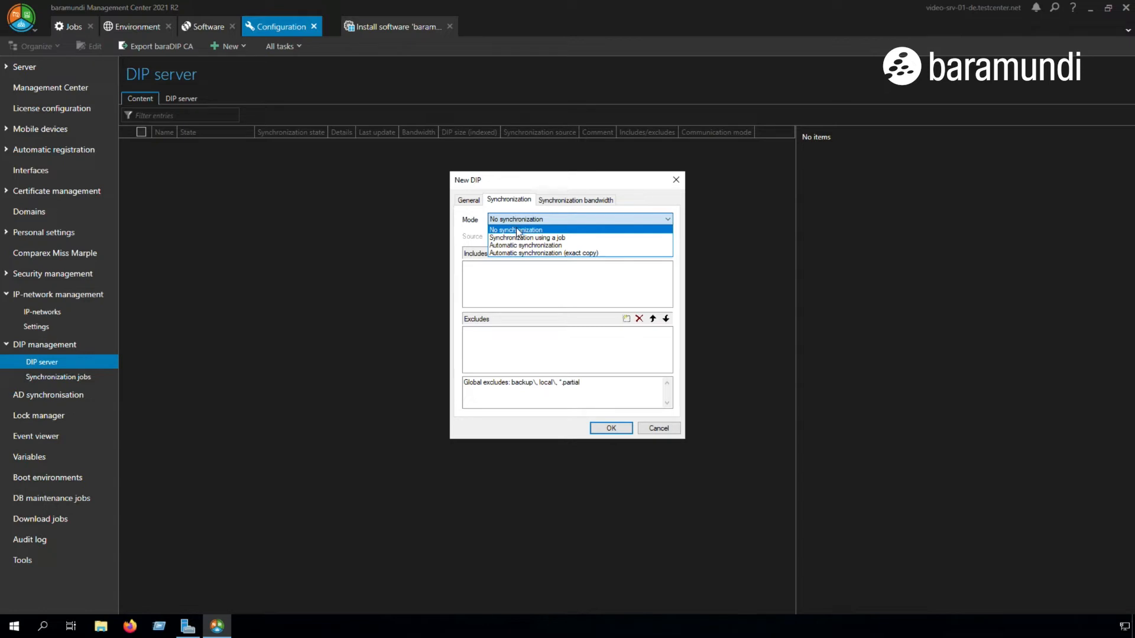
left_click(610, 428)
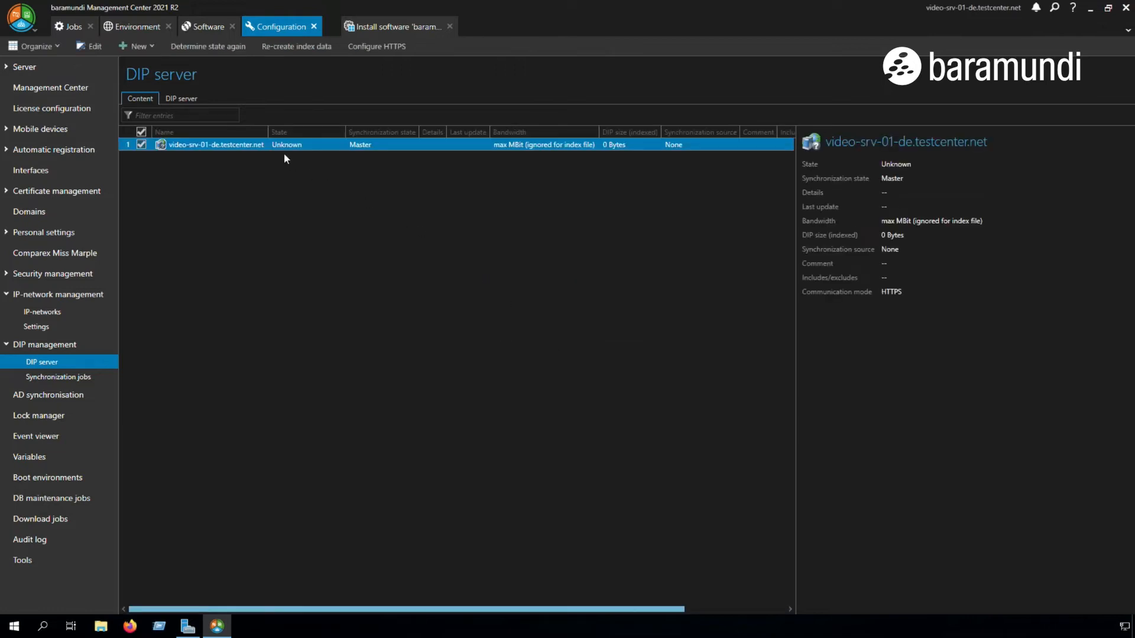
Configure HTTPS on video-srv-01-de.testcenter.net and accept its self-signed certificate
right_click(214, 144)
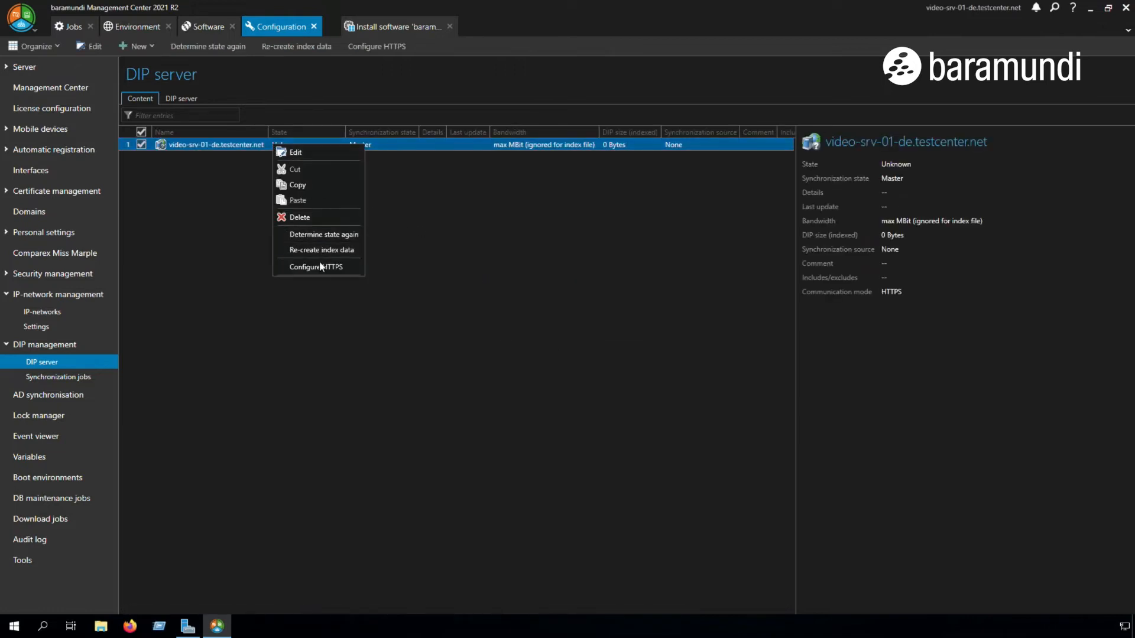
left_click(323, 234)
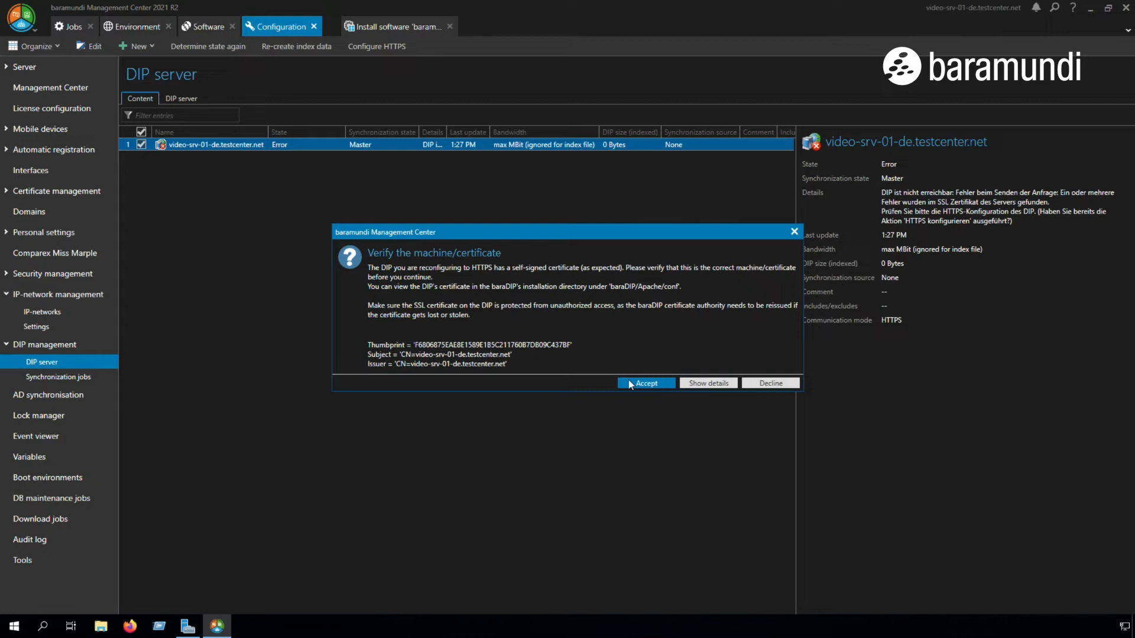
left_click(645, 383)
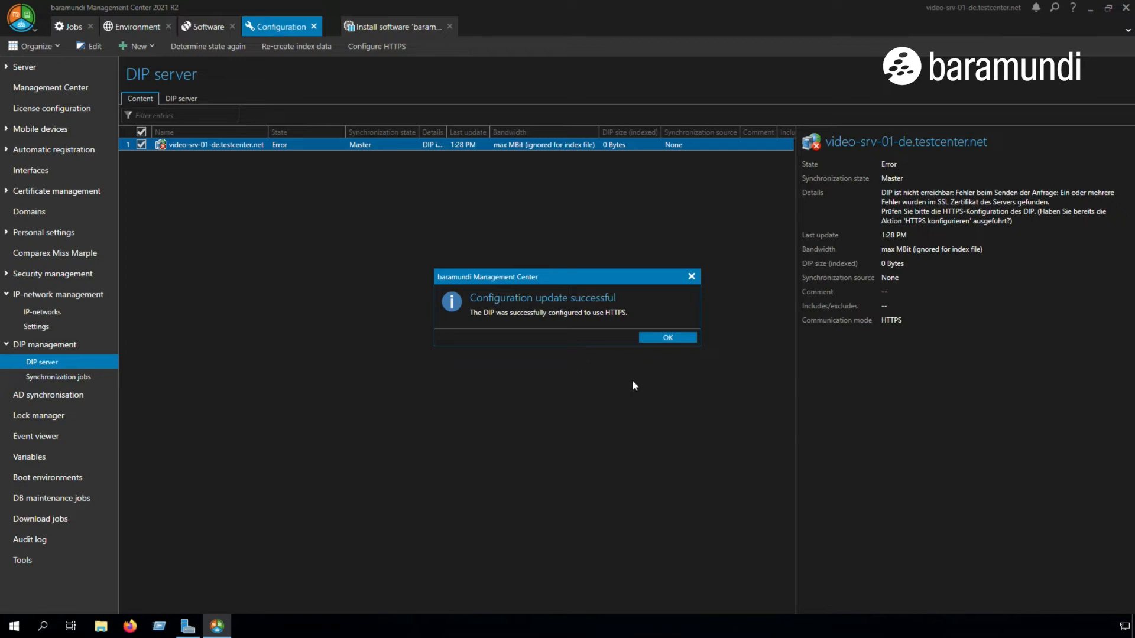
left_click(667, 338)
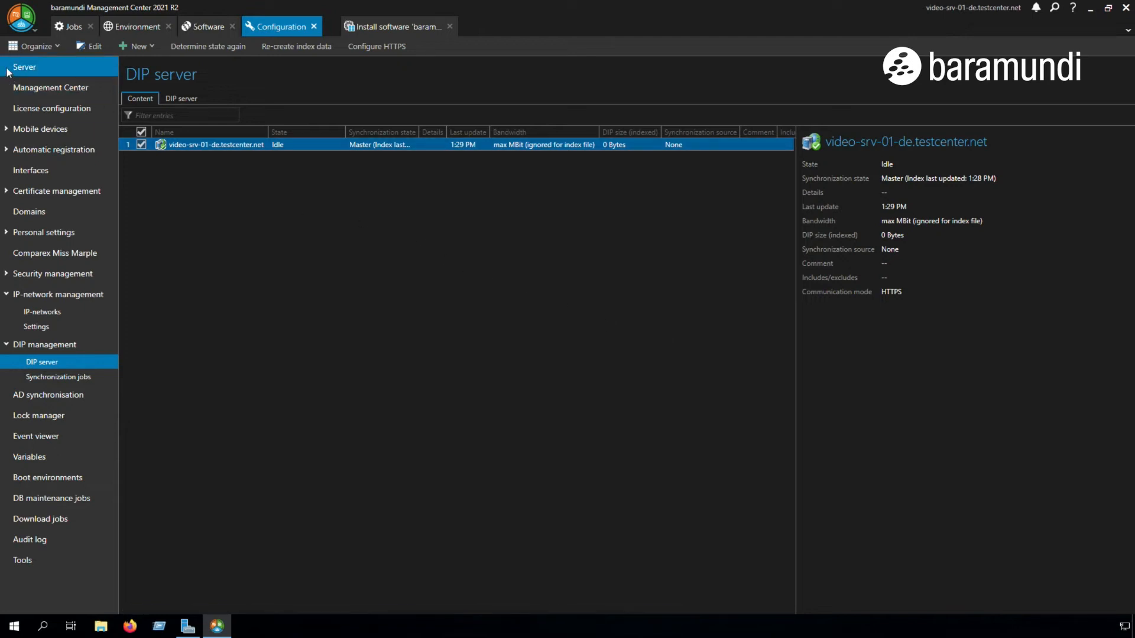
Check the server Base settings' primary DIP path \\{Server}\DIP$ and close without changes
left_click(25, 66)
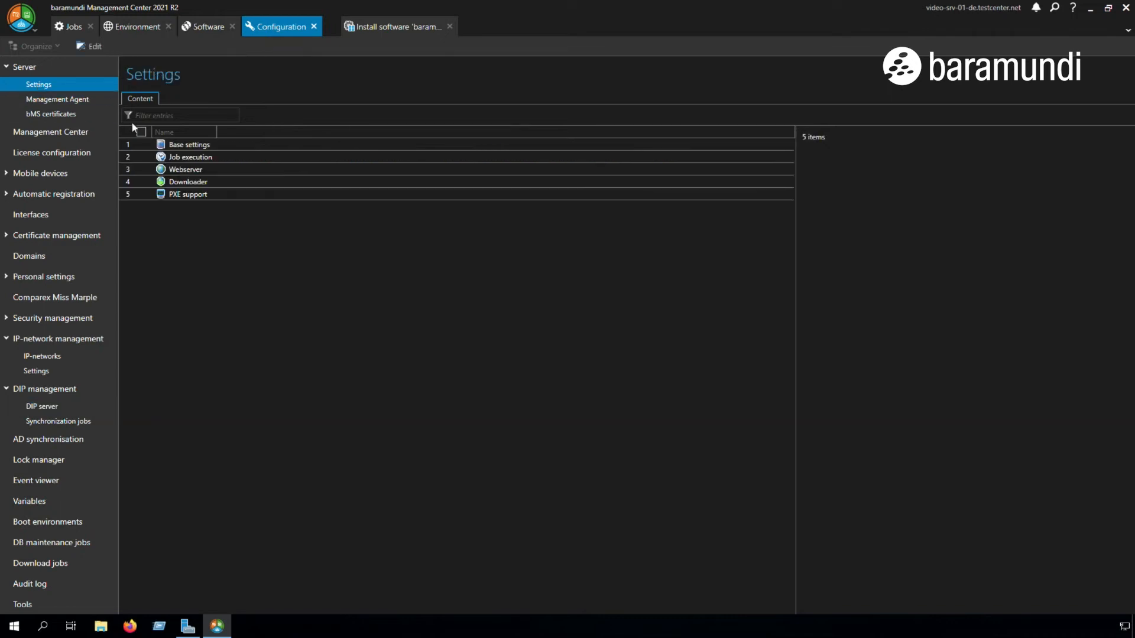
double_click(190, 144)
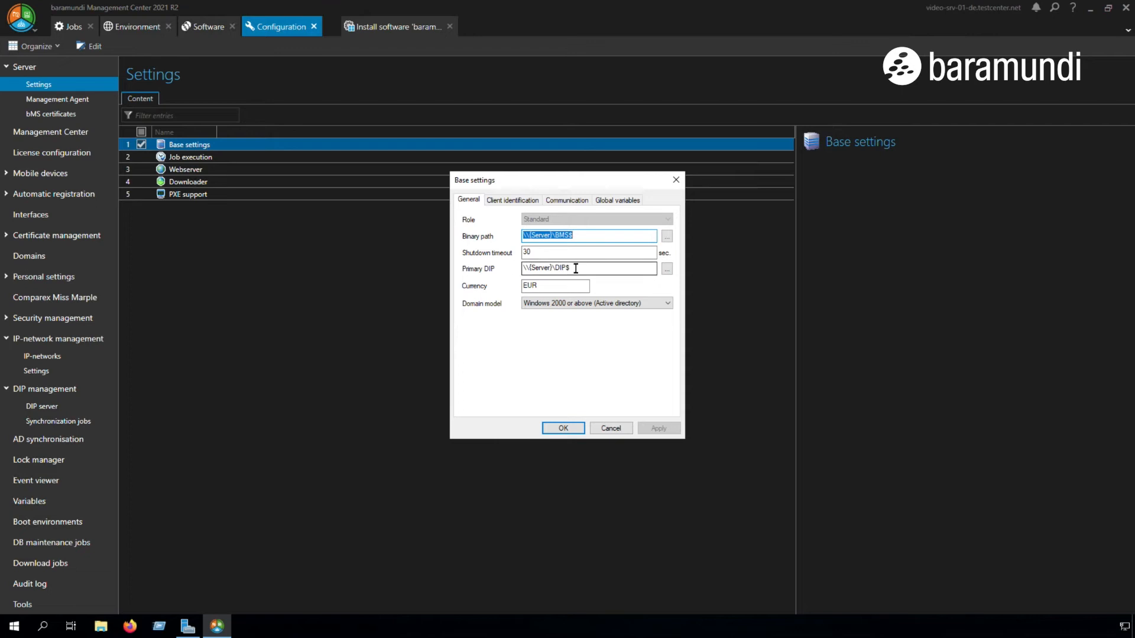
left_click(563, 428)
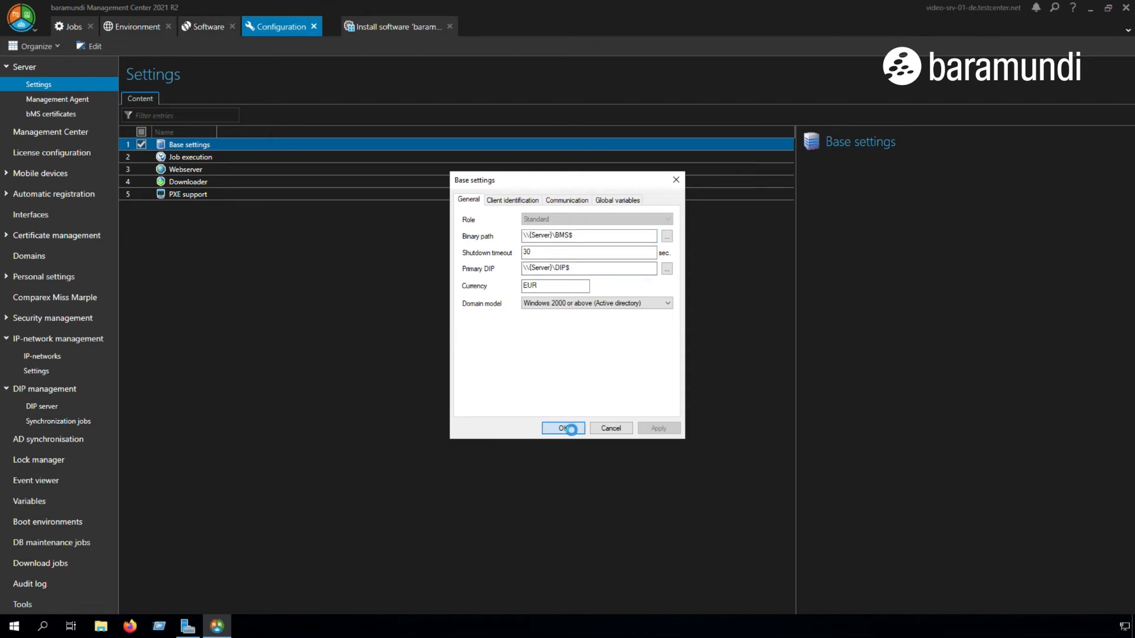
left_click(562, 428)
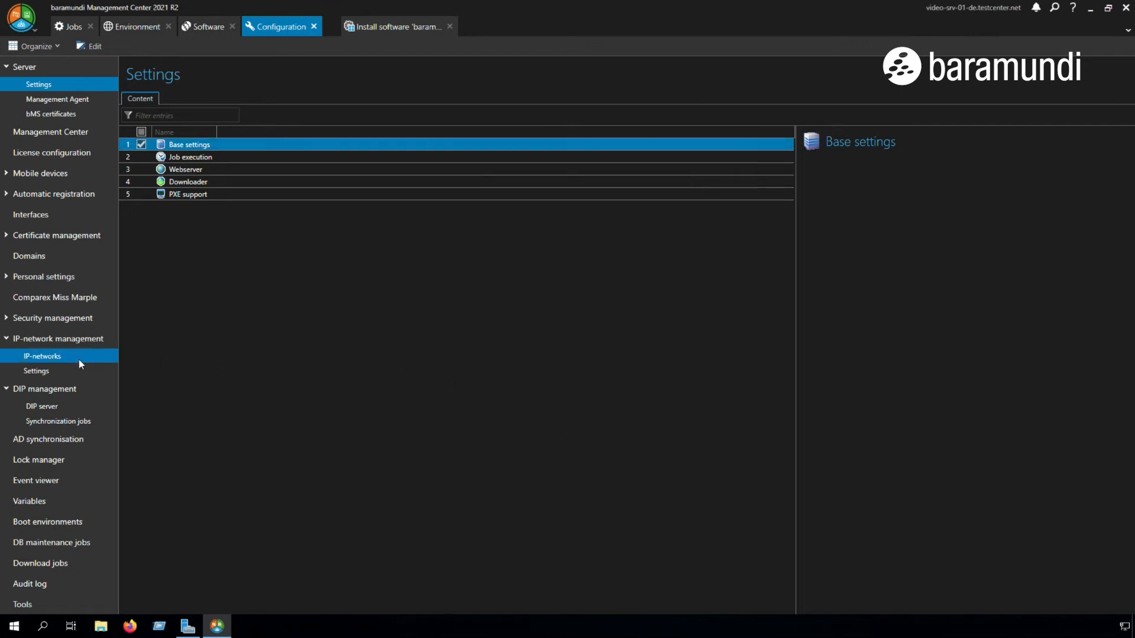
Give IP network Test both video-srv-01-de DIP addresses, including port 10083, and scope 192.168.100.0/24
left_click(42, 356)
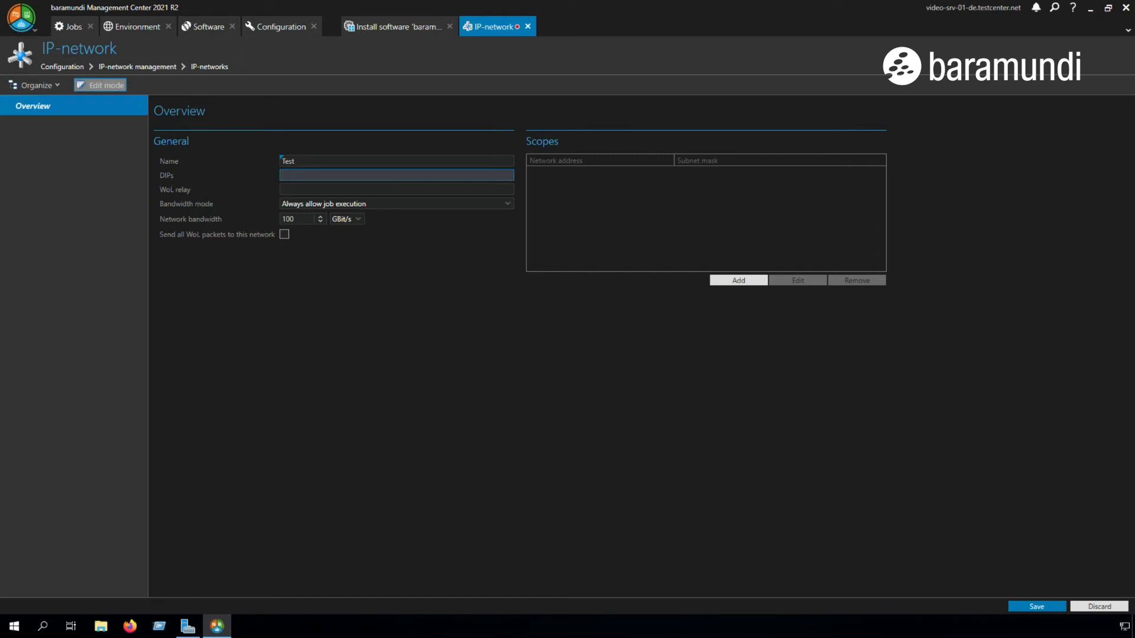
type("\\\\video-srv-01-de.testcenter.net\\dip$; bbt:https://")
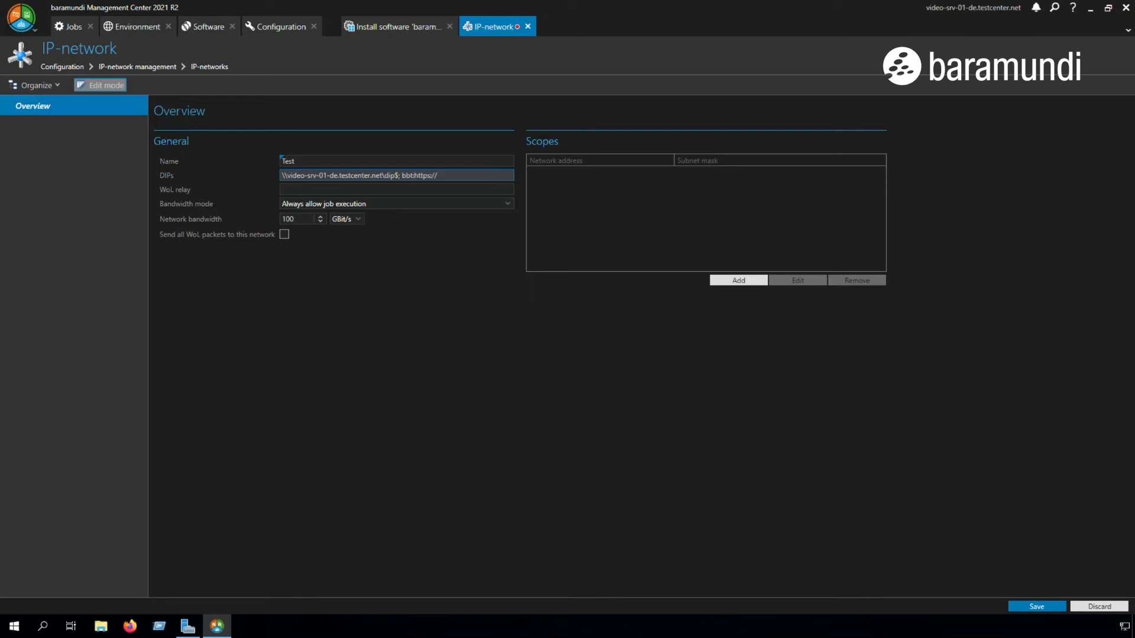
type("video-srv-01-de.testcenter.net")
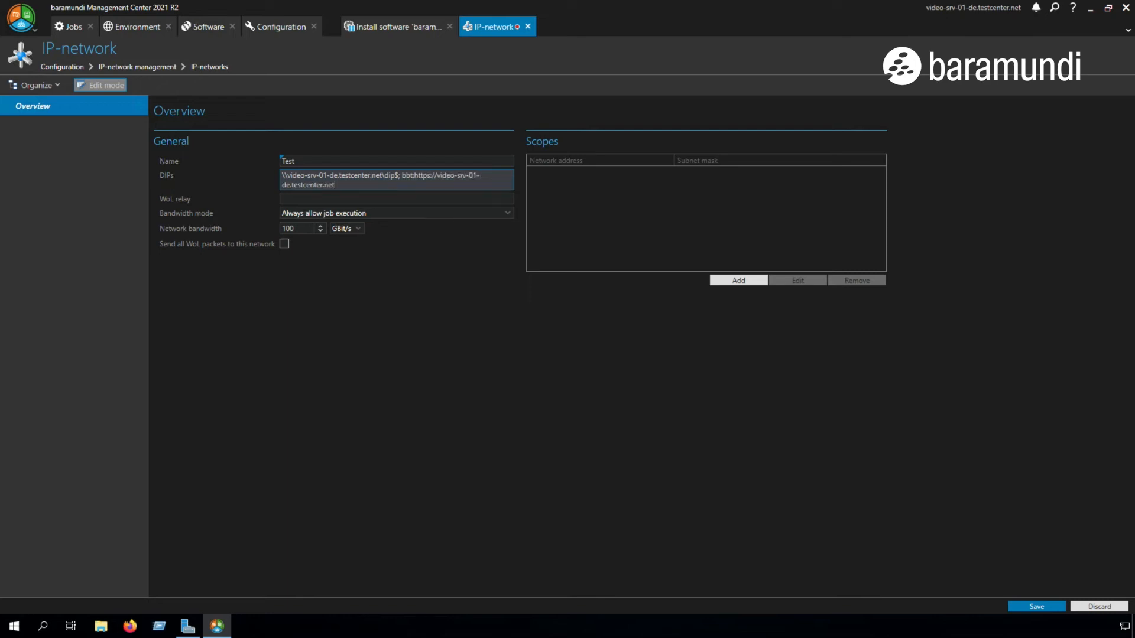
type(":10083")
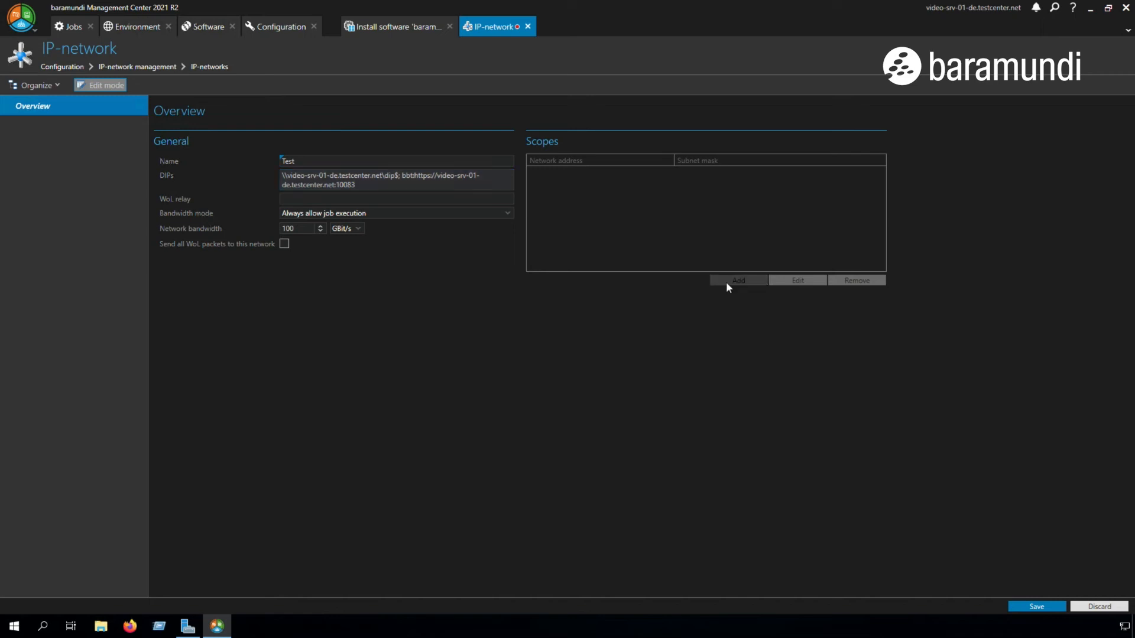
left_click(738, 281)
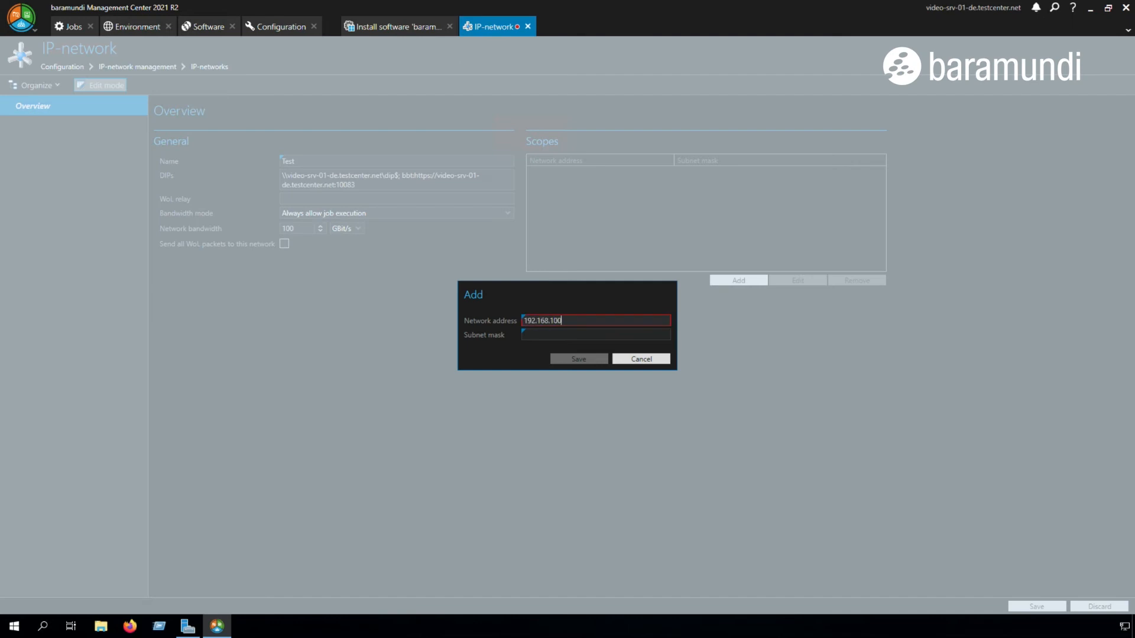
left_click(578, 359)
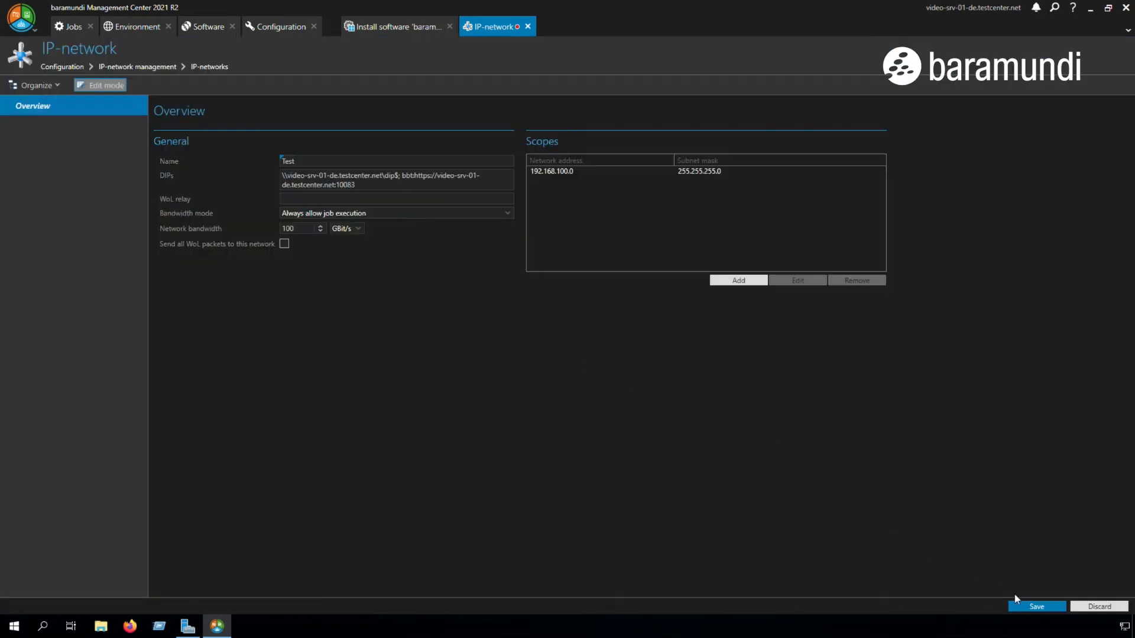
left_click(1035, 606)
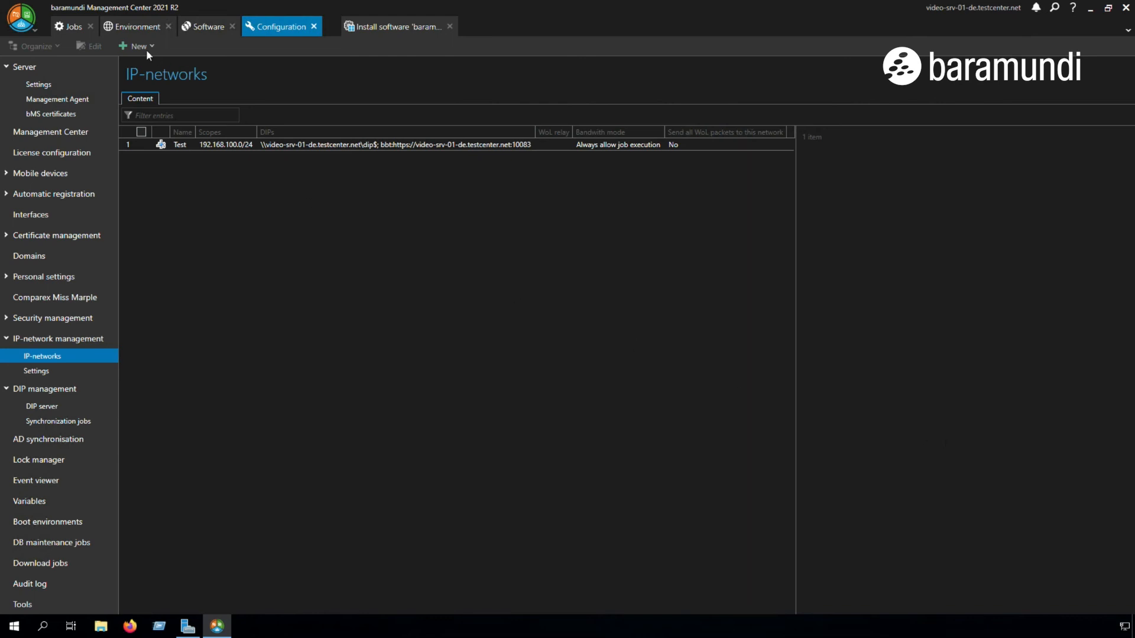
mouse_move(135, 27)
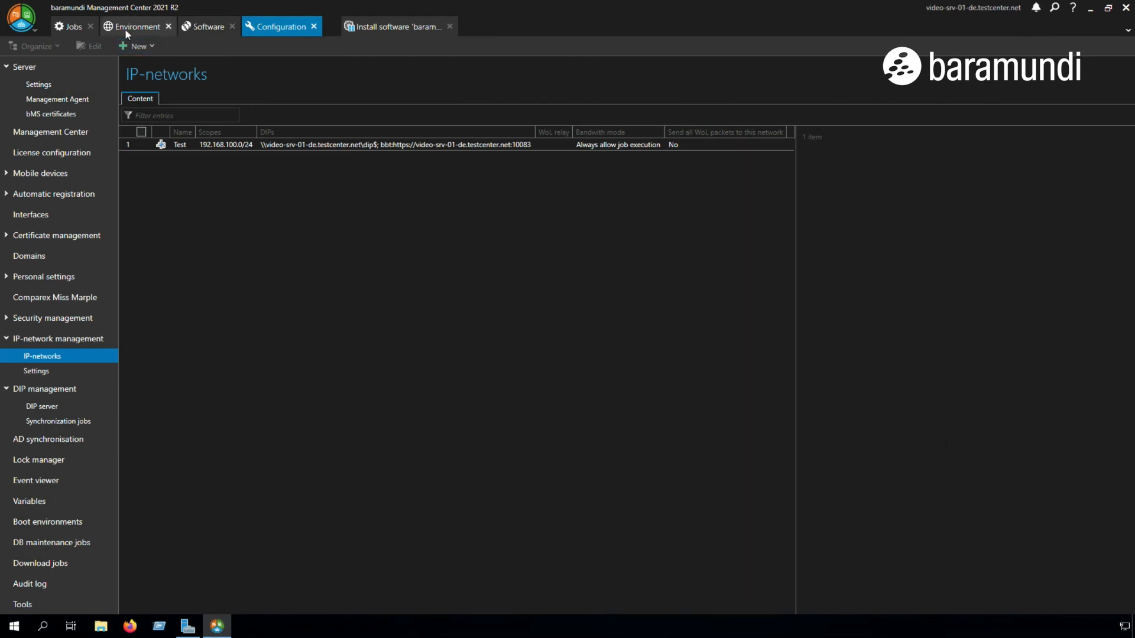
Under Environment, edit the Logical group and select its DIP path field \\{server}\dip$
left_click(136, 26)
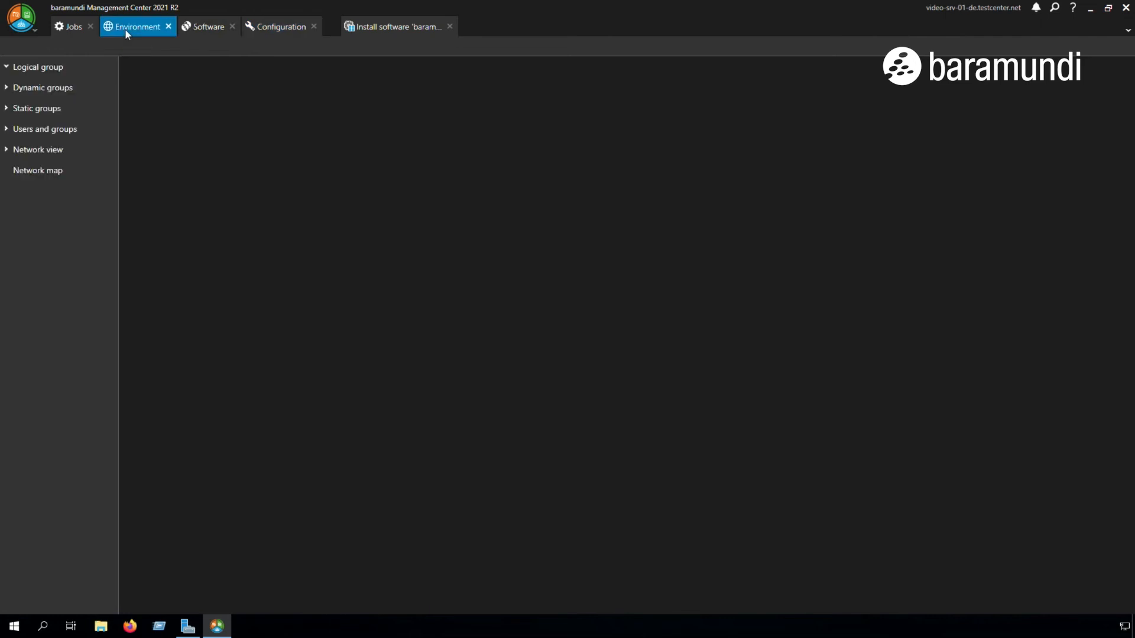
right_click(38, 66)
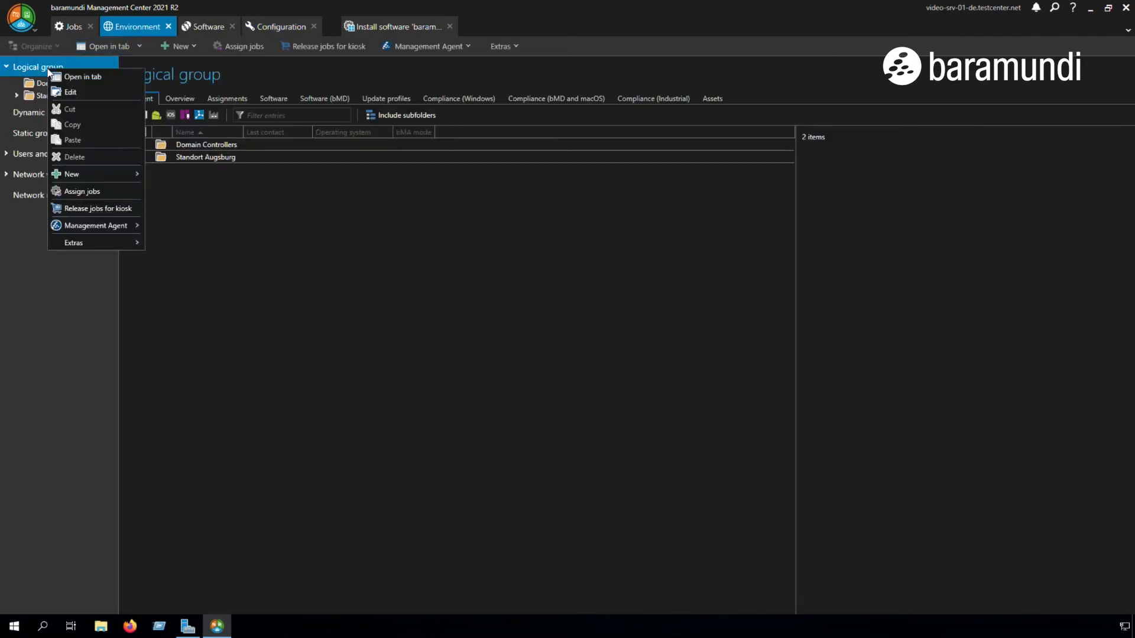
left_click(70, 92)
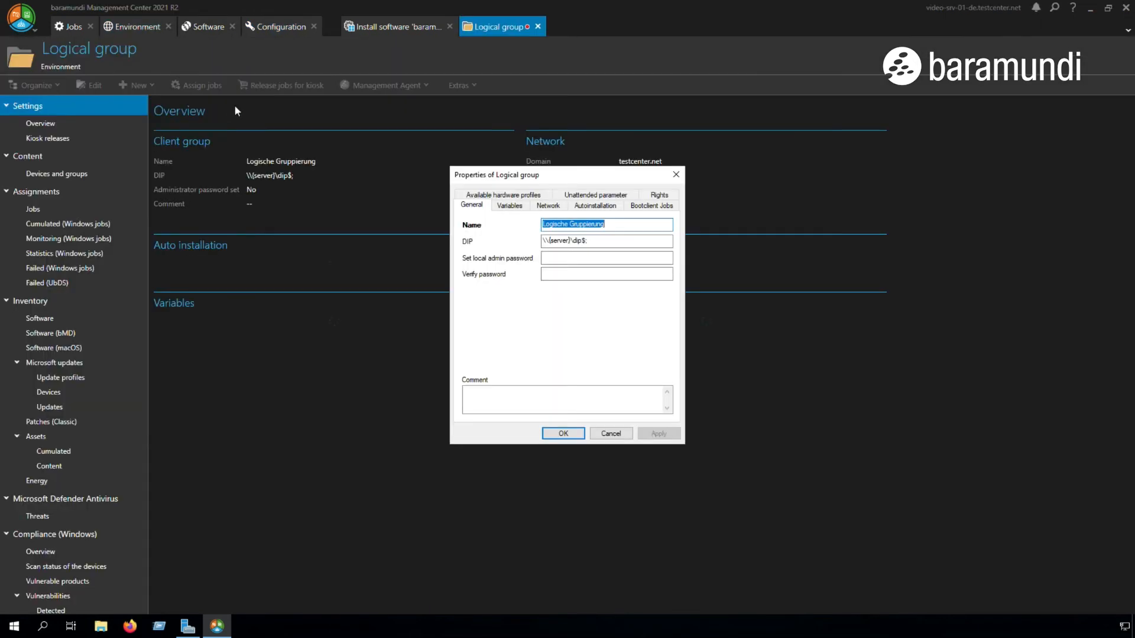
left_click(607, 241)
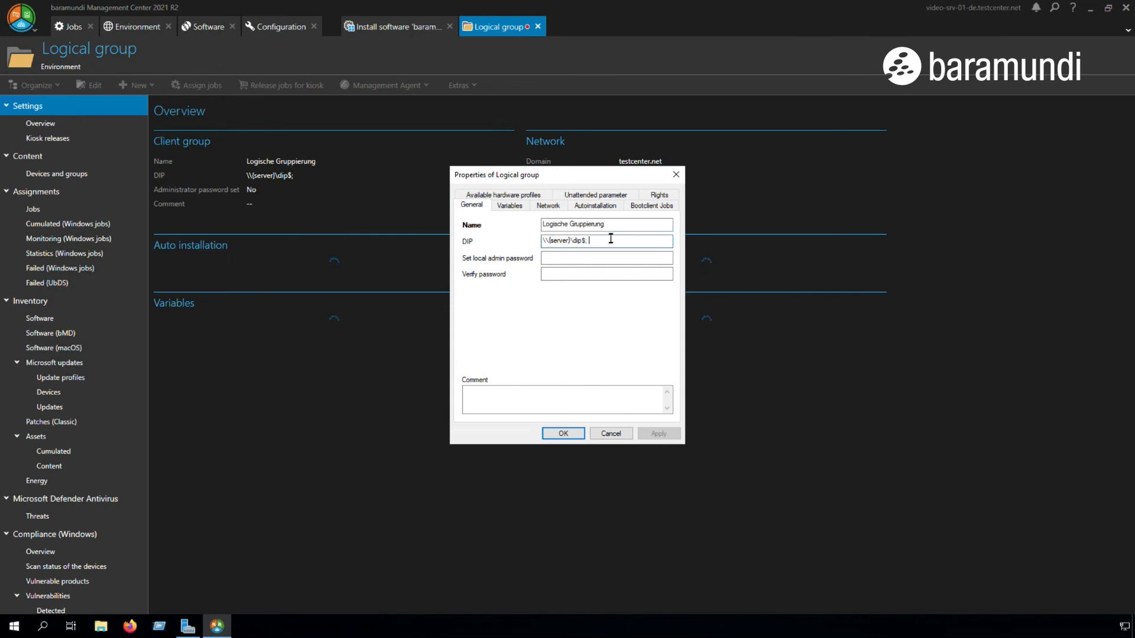